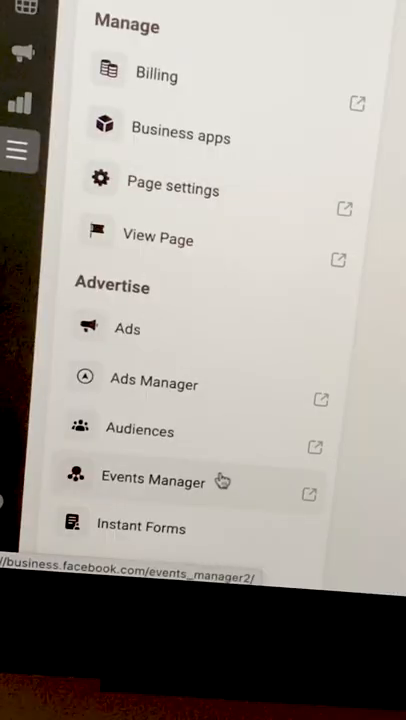
# - Open Events Manager and connect website data as a new pixel named Website Pixel
pyautogui.click(154, 480)
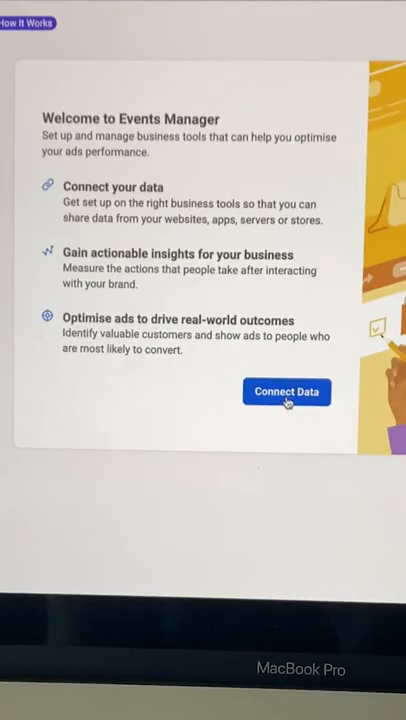
pyautogui.click(287, 391)
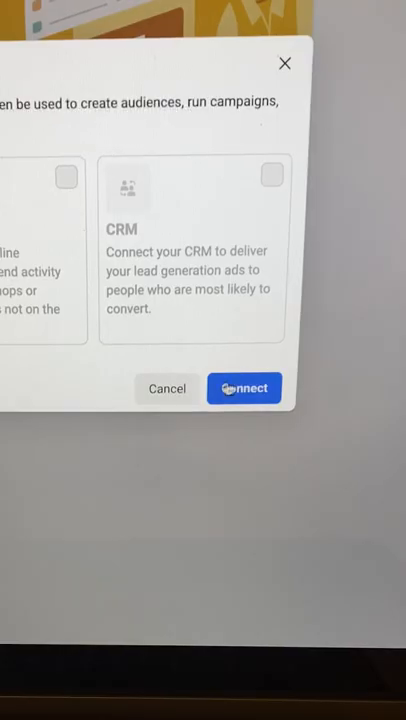
pyautogui.click(244, 388)
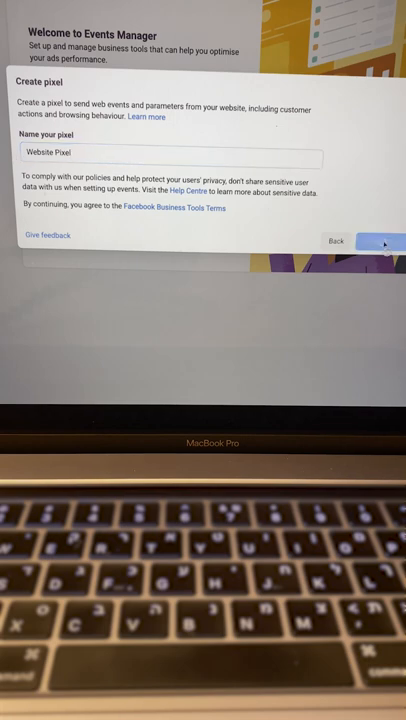
# - Create Website Pixel and choose manual code installation
pyautogui.click(386, 242)
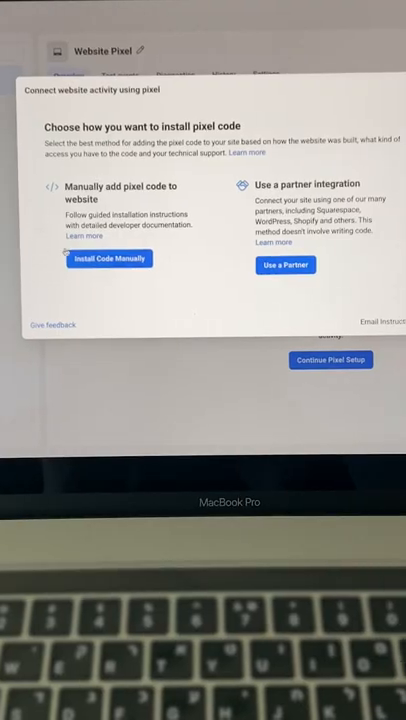
pyautogui.click(110, 258)
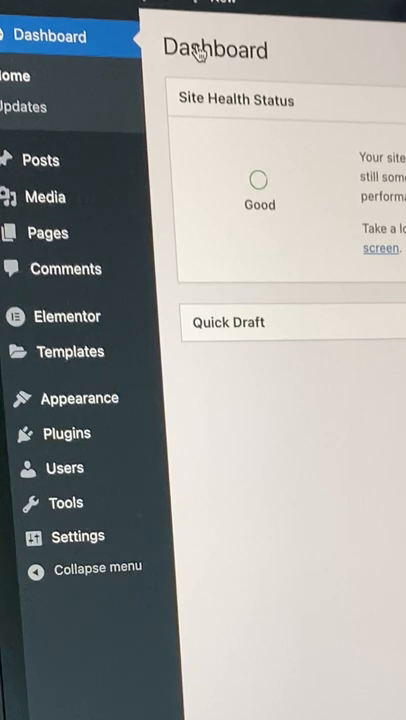
# - Add a new Elementor custom code snippet and open its Include display condition (Entire Site)
pyautogui.click(67, 316)
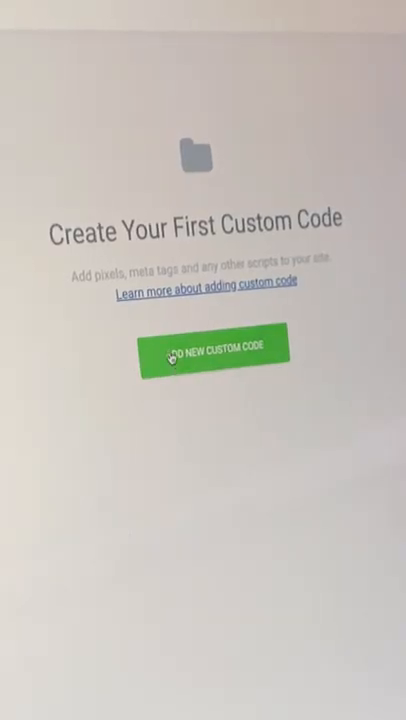
pyautogui.click(204, 363)
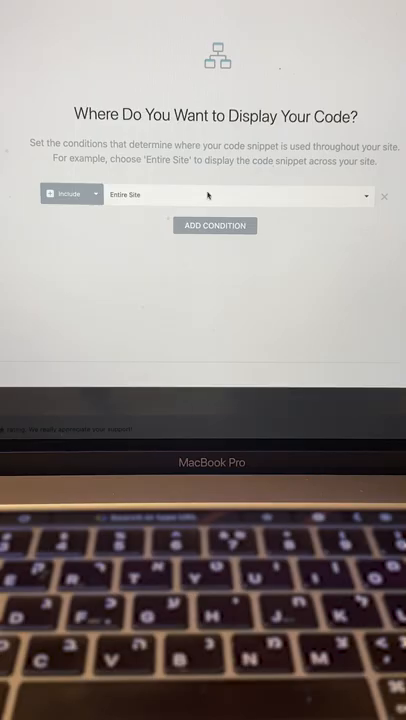
pyautogui.click(240, 195)
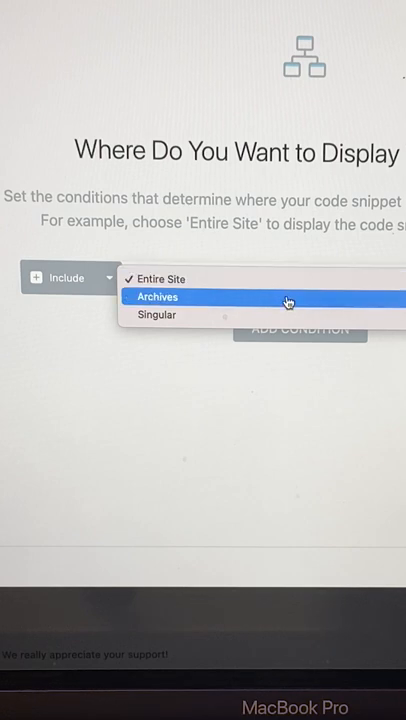